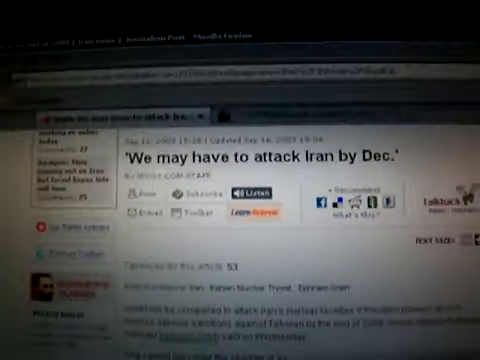
scroll("down", 3)
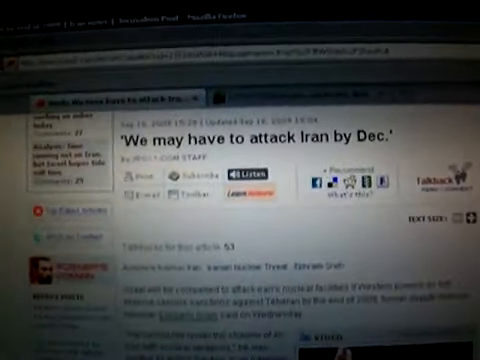
scroll("down", 3)
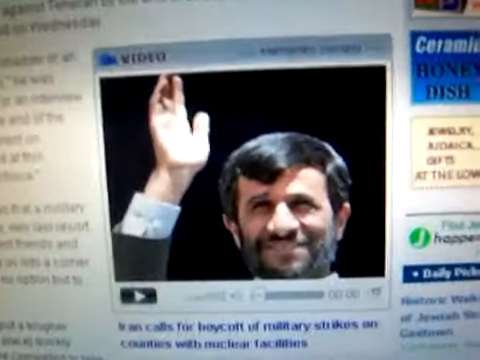